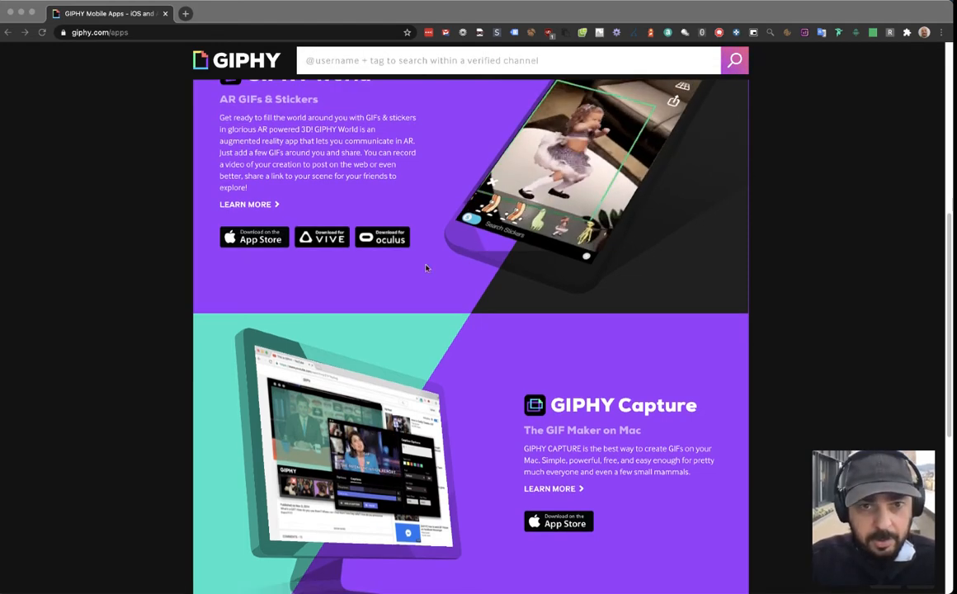
Scroll the giphy.com/apps page until the GIPHY World phone demo is visible.
scroll("up", 3)
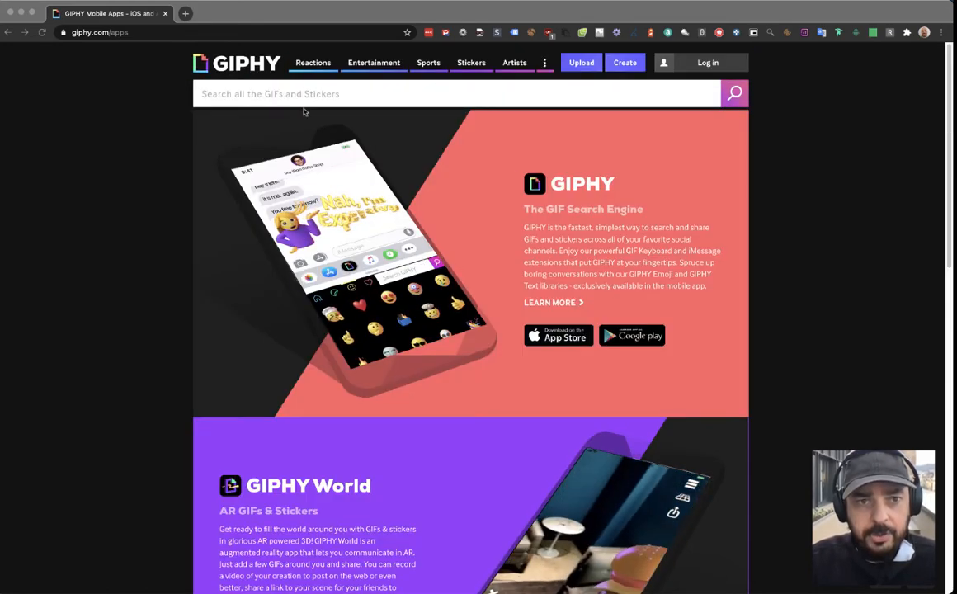
scroll("down", 3)
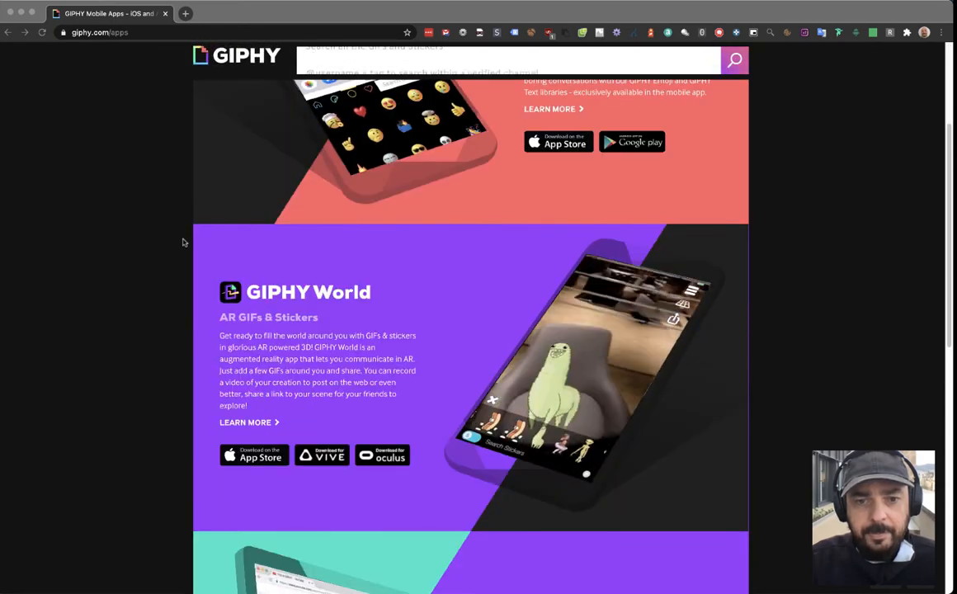
scroll("down", 3)
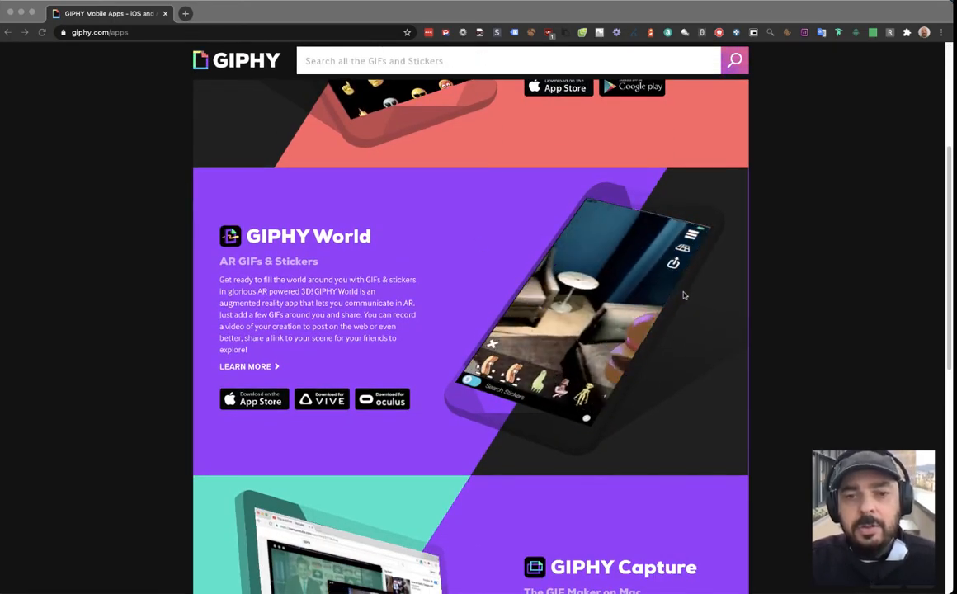
scroll("down", 3)
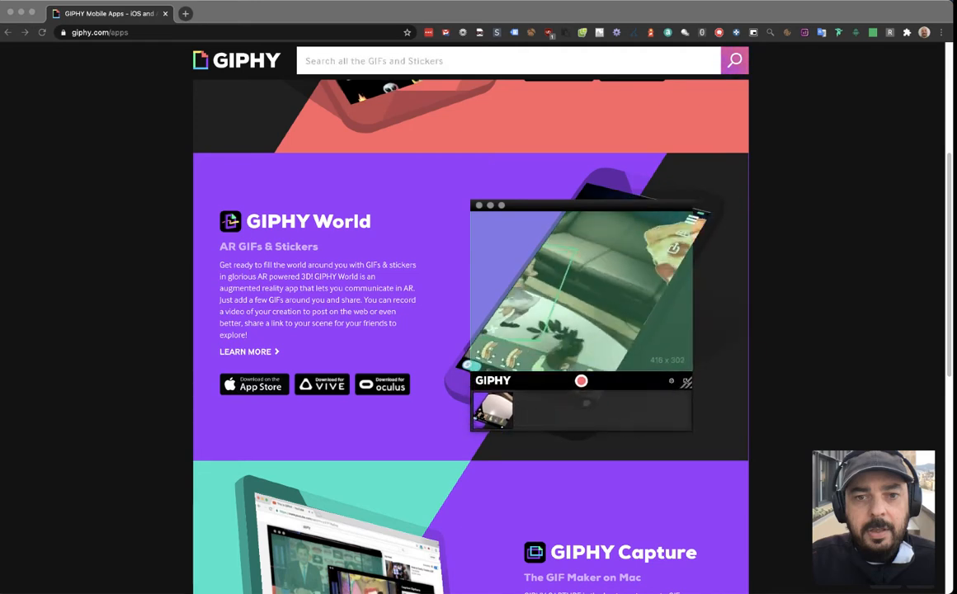
Record the GIPHY World phone animation as a new clip in GIPHY Capture.
left_click(505, 61)
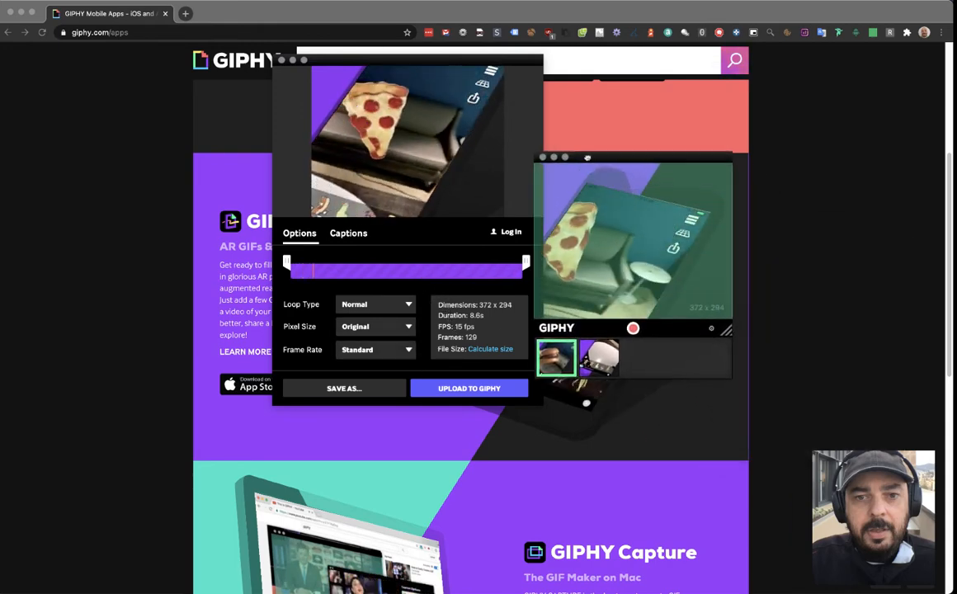
Trim the second recording to a 3.4-second section at the clip's end.
left_click(596, 357)
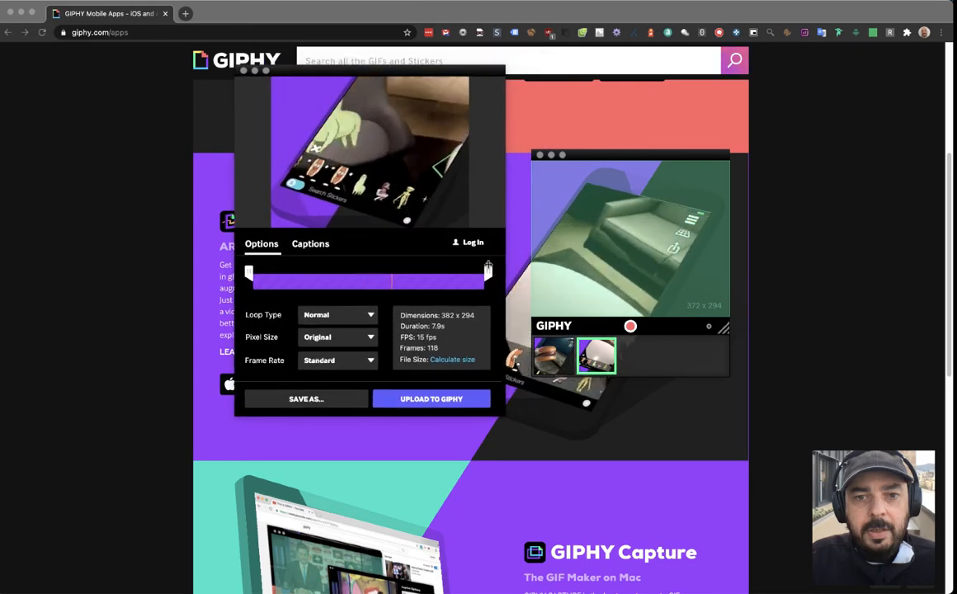
left_click_drag(487, 268, 272, 268)
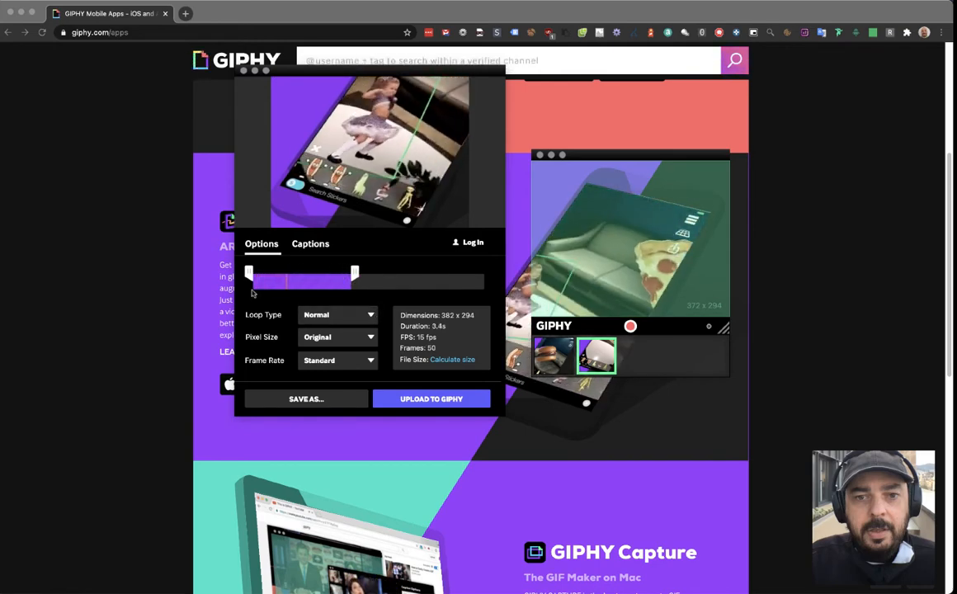
left_click_drag(252, 280, 400, 280)
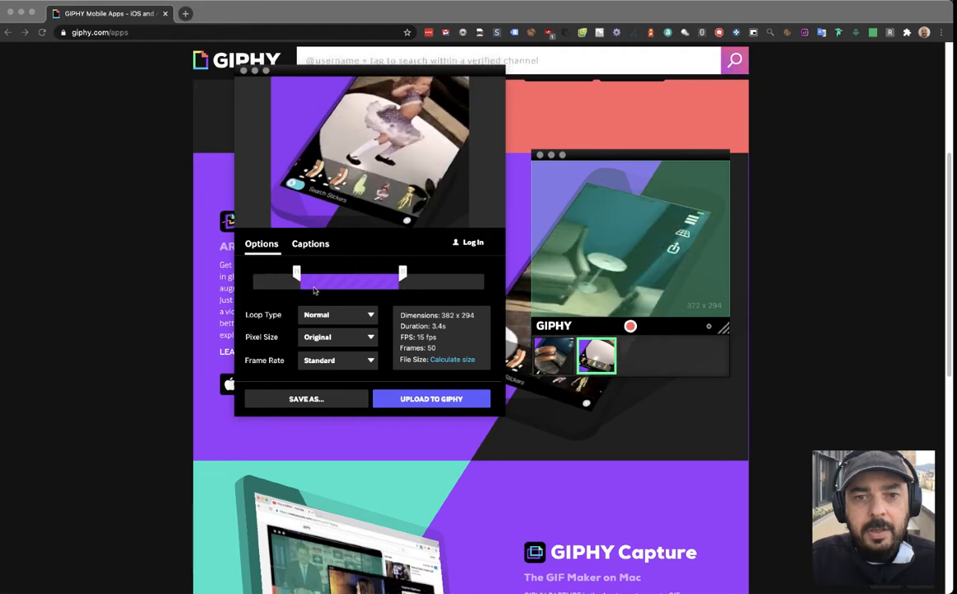
left_click_drag(297, 272, 380, 273)
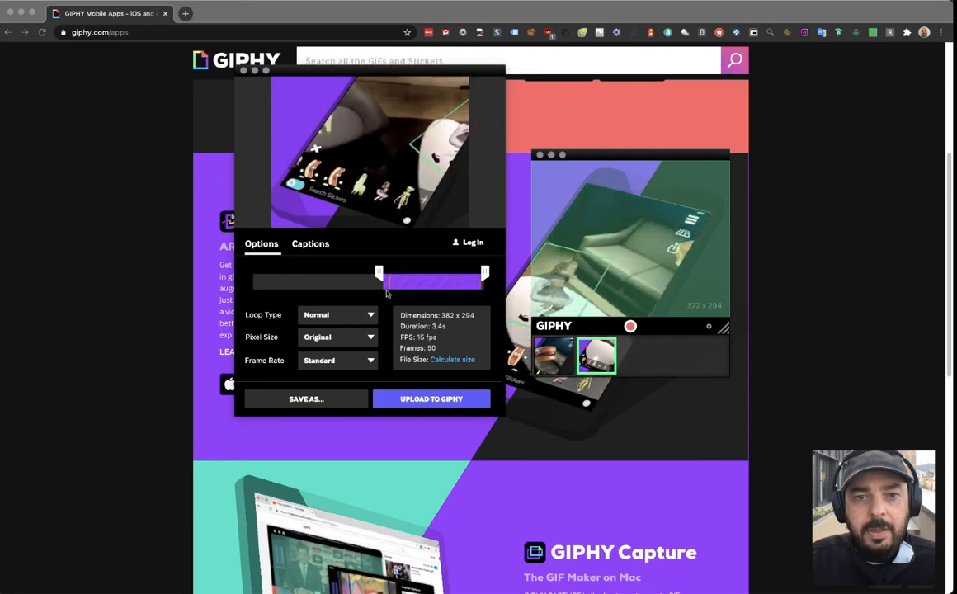
Keep the Normal loop type and start saving the trimmed clip.
left_click(336, 314)
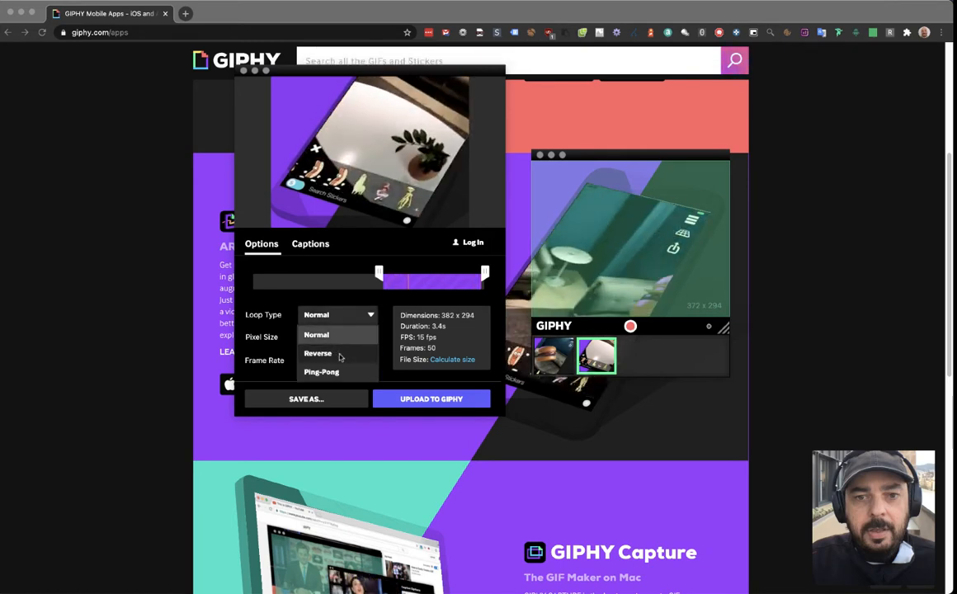
left_click(338, 337)
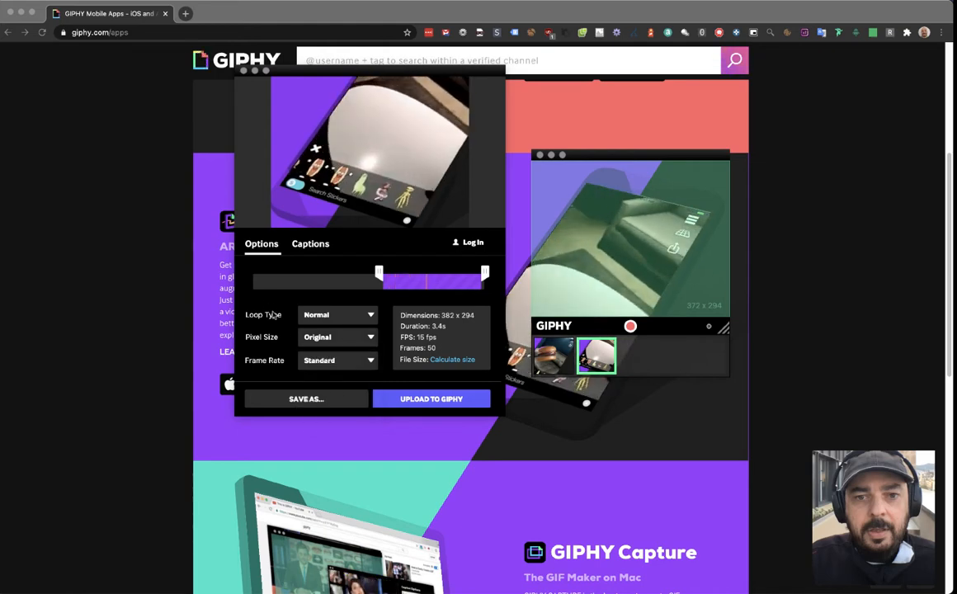
left_click(338, 360)
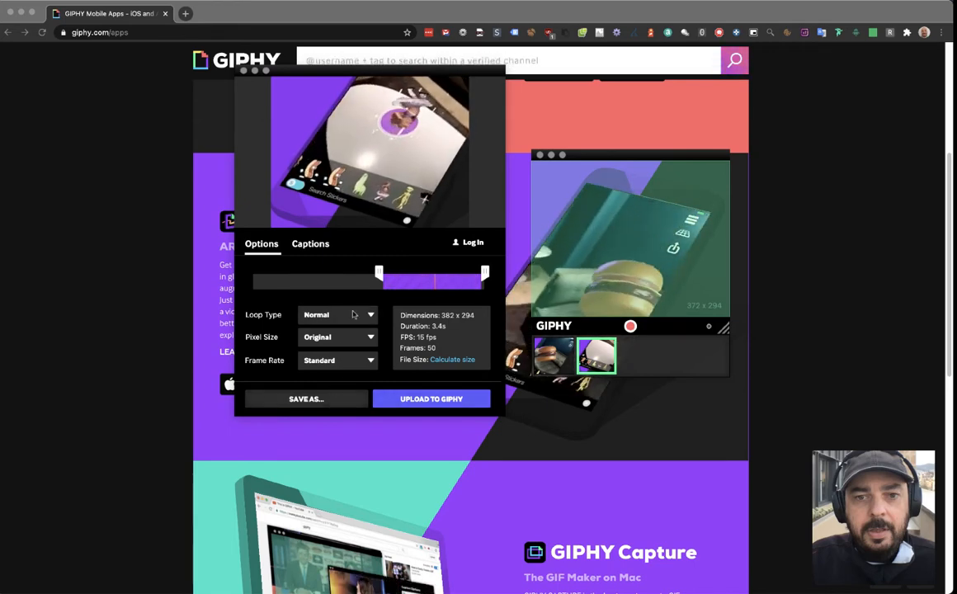
left_click(306, 398)
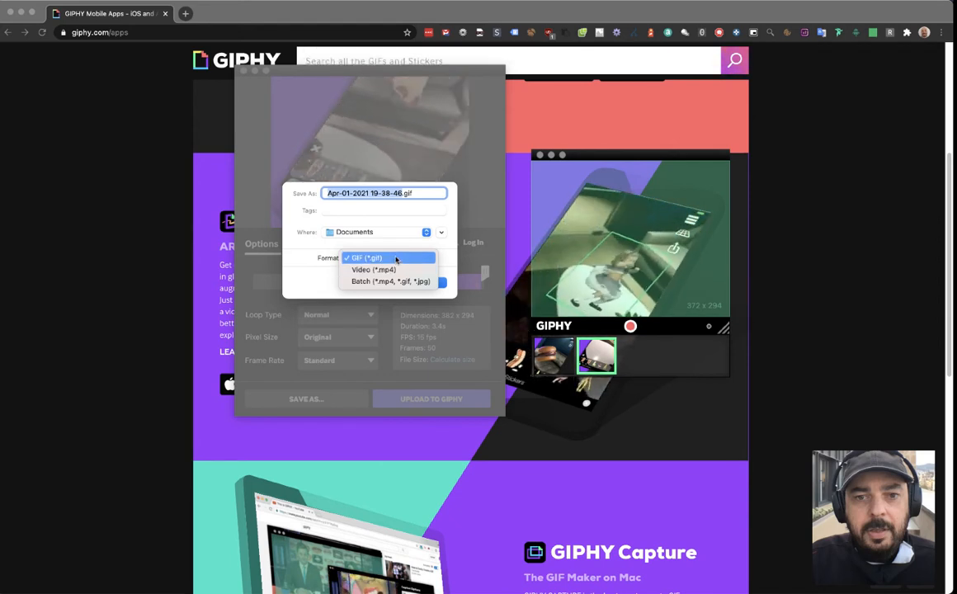
Save the clip in Video (*.mp4) format as test-video.mp4 in Downloads.
left_click(372, 269)
type("test-video.mp4")
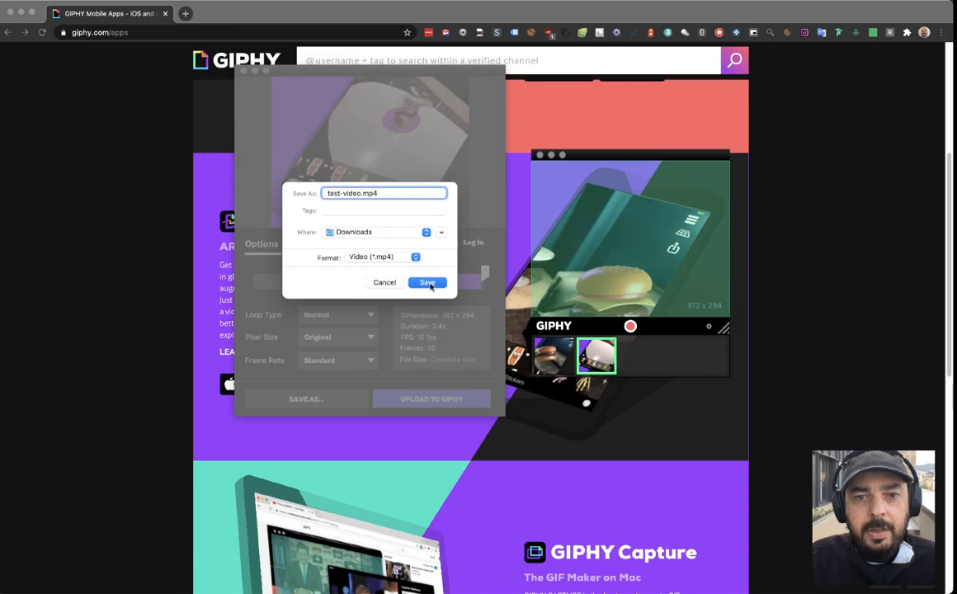
left_click(428, 282)
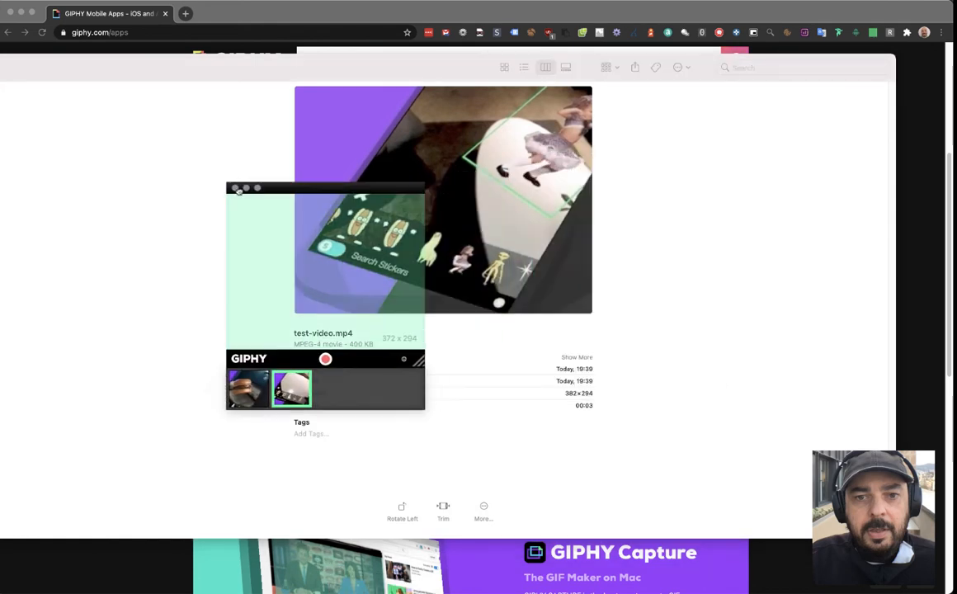
Close the GIPHY Capture window showing the saved clip.
left_click(55, 6)
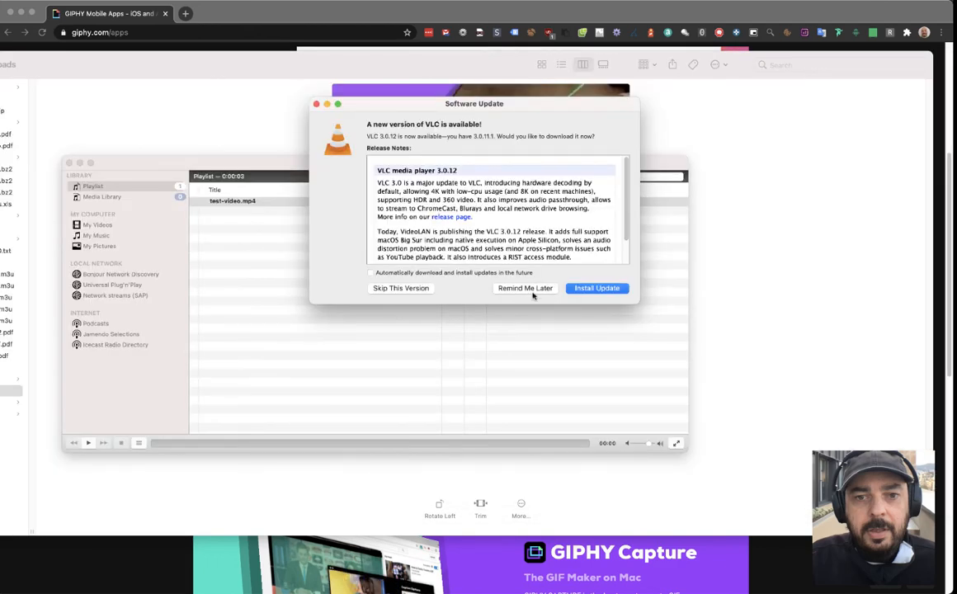
Choose Remind Me Later on VLC's update prompt, then play test-video.mp4 from the playlist.
left_click(524, 288)
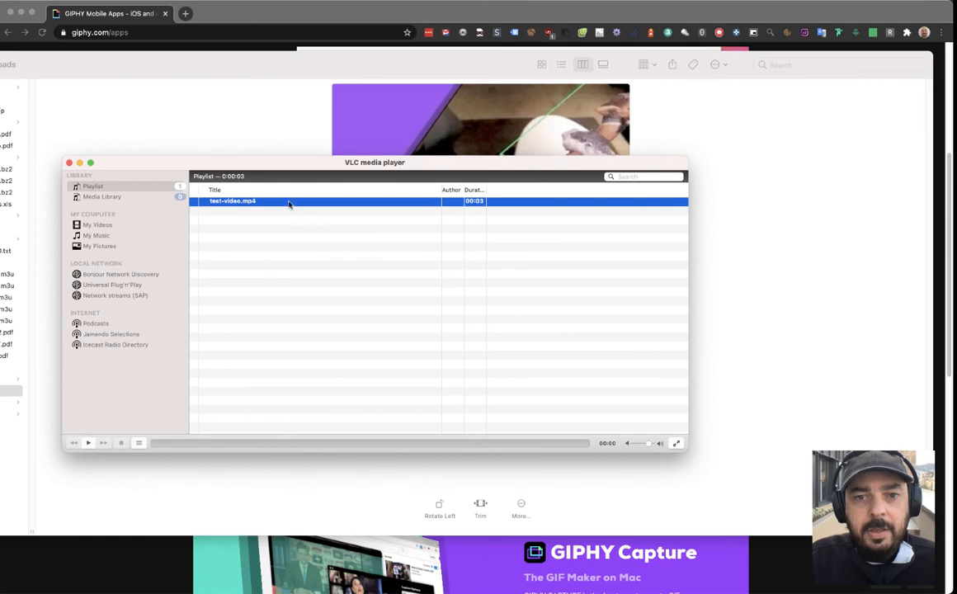
double_click(233, 200)
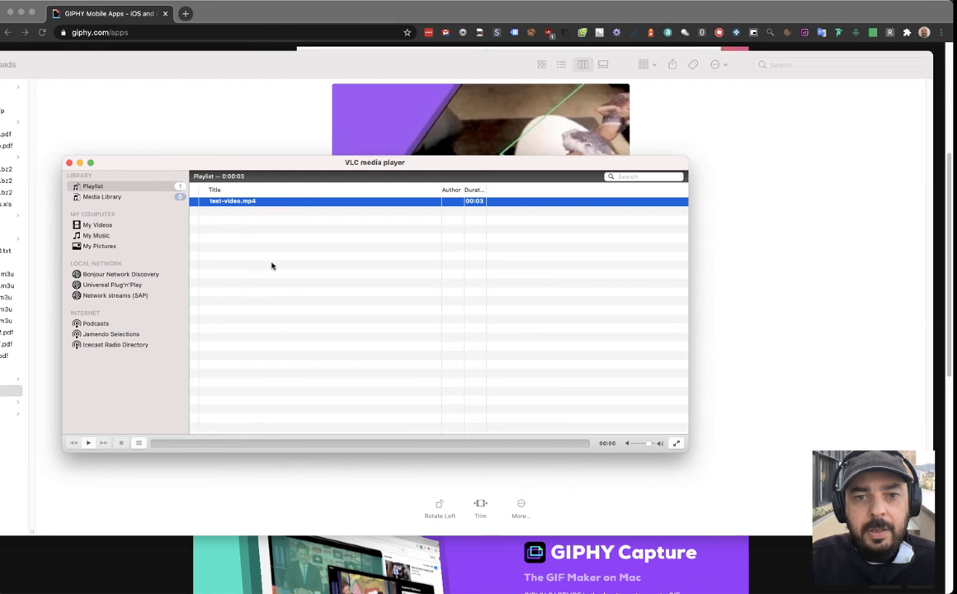
mouse_move(268, 253)
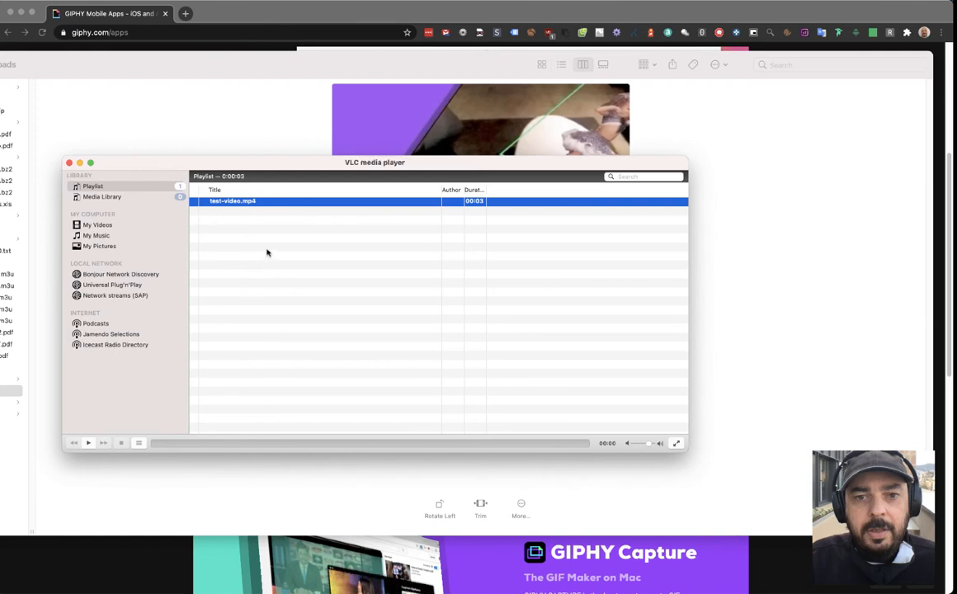